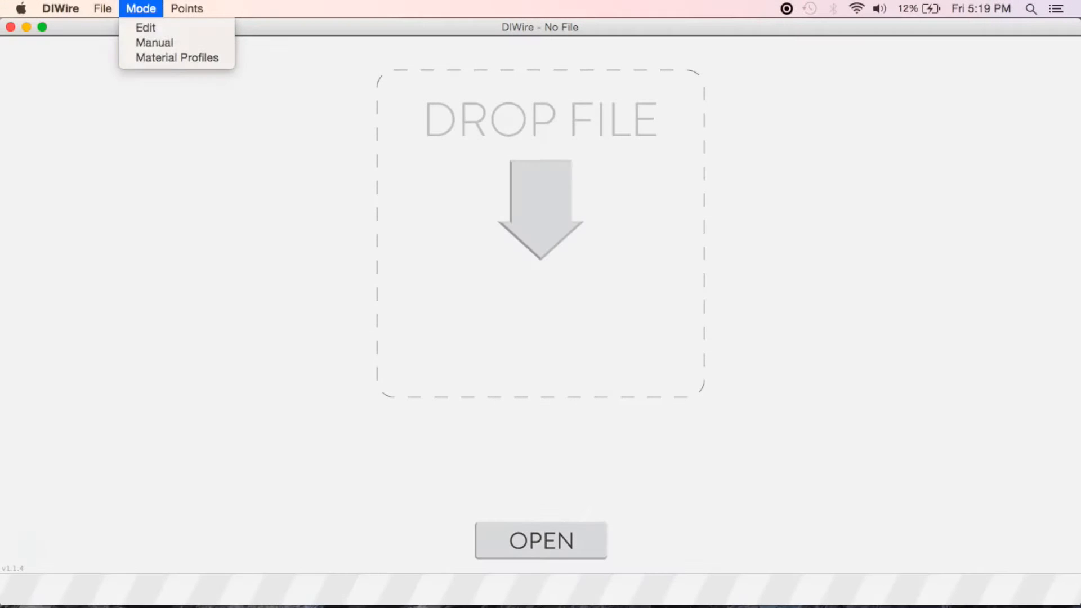
mouse_move(152, 45)
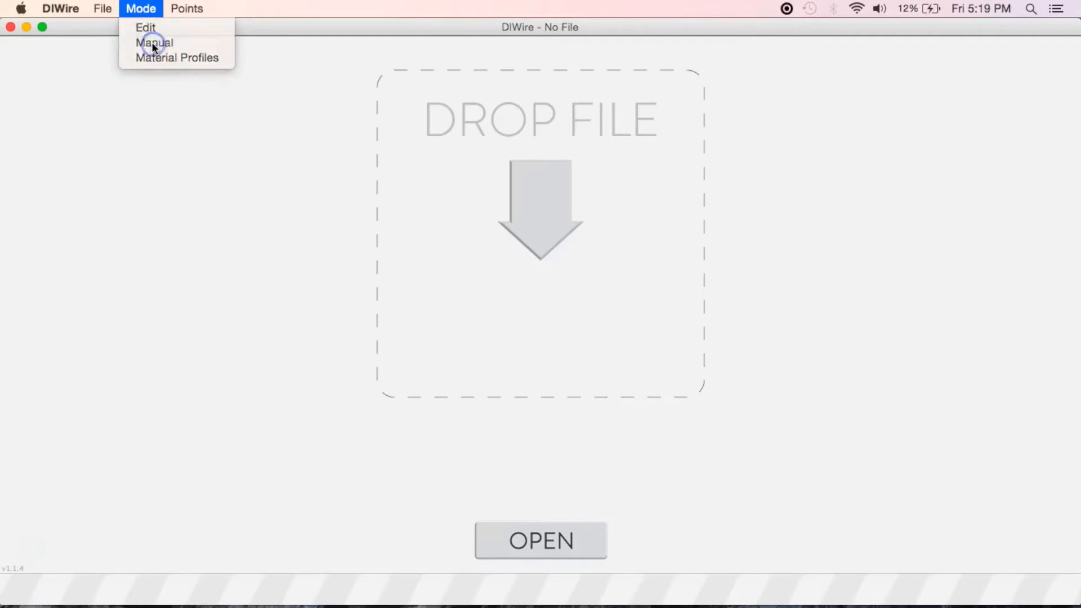
- Switch DIWire from the menu bar into Manual jogging mode
left_click(154, 41)
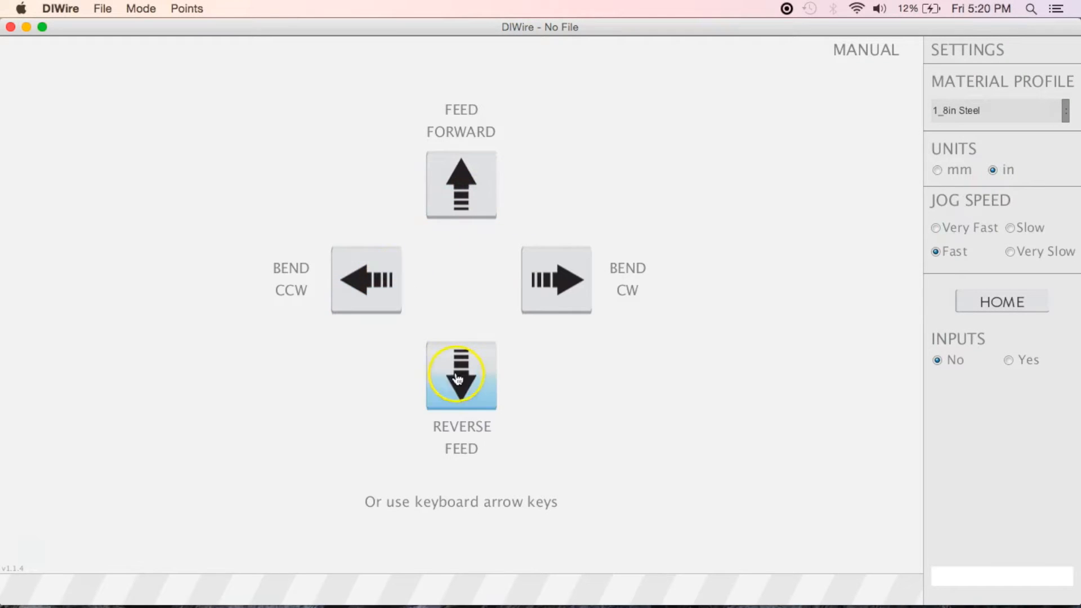
mouse_move(1008, 367)
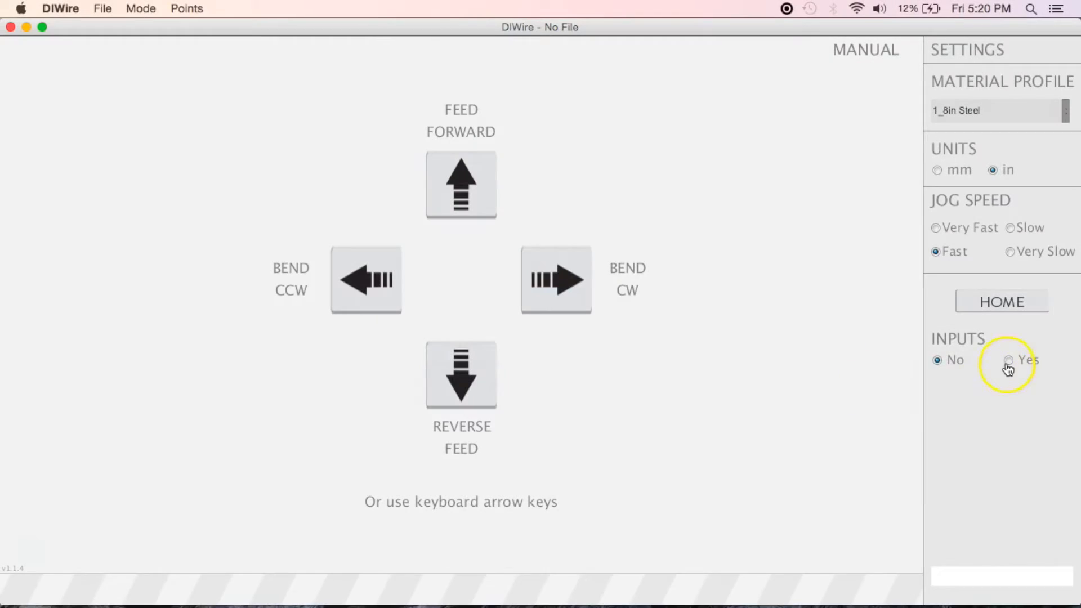
- Enable numeric inputs (Yes) and begin entering the 1.5 in forward feed distance
left_click(1009, 361)
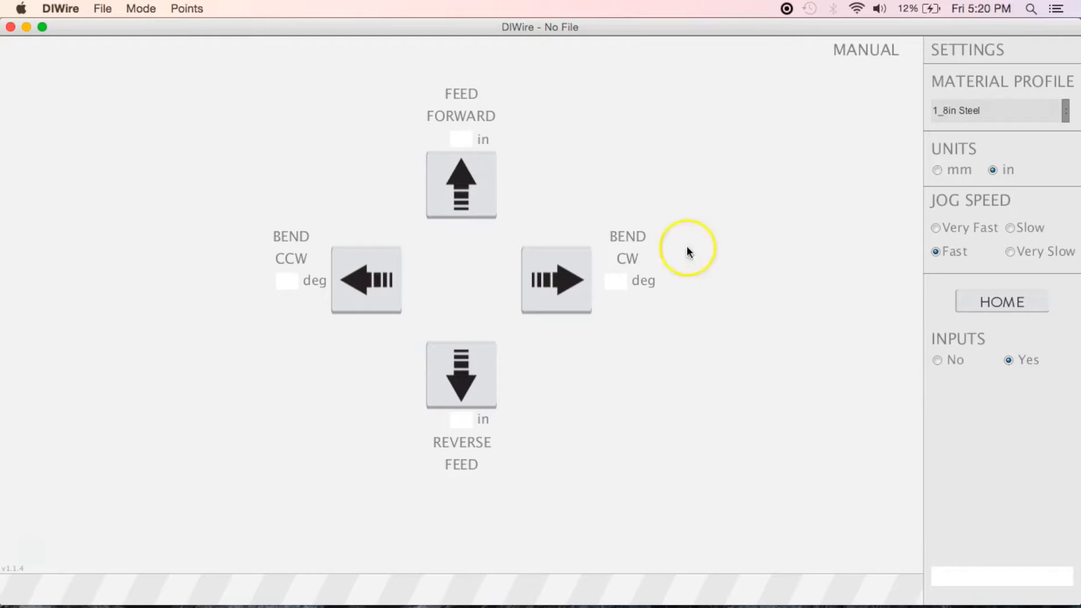
left_click(456, 140)
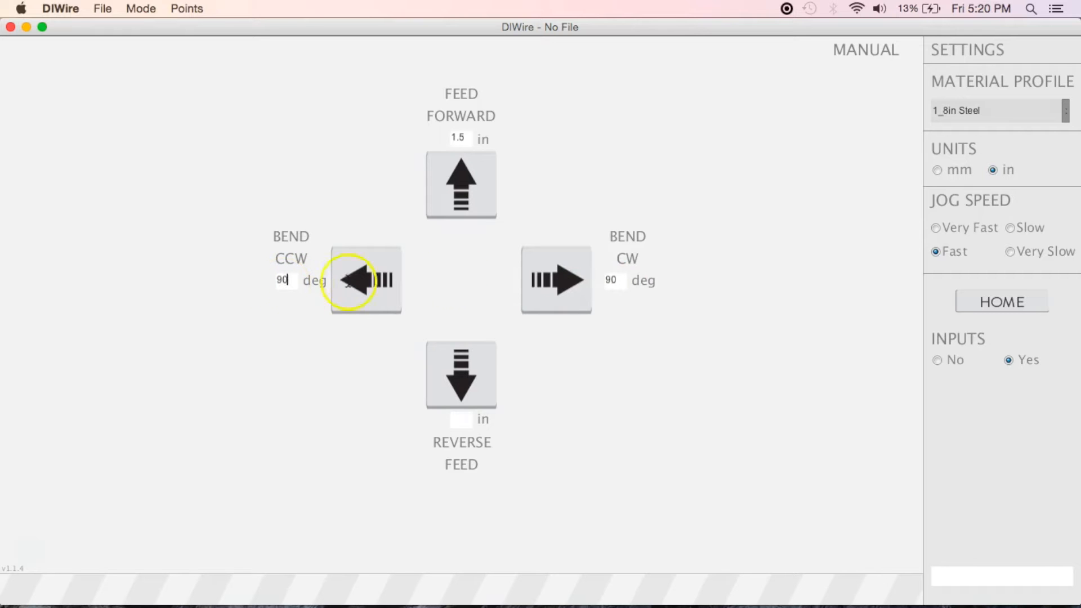
- Jog the wire forward 1.5 in (twice) and bend it 90° clockwise
left_click(460, 183)
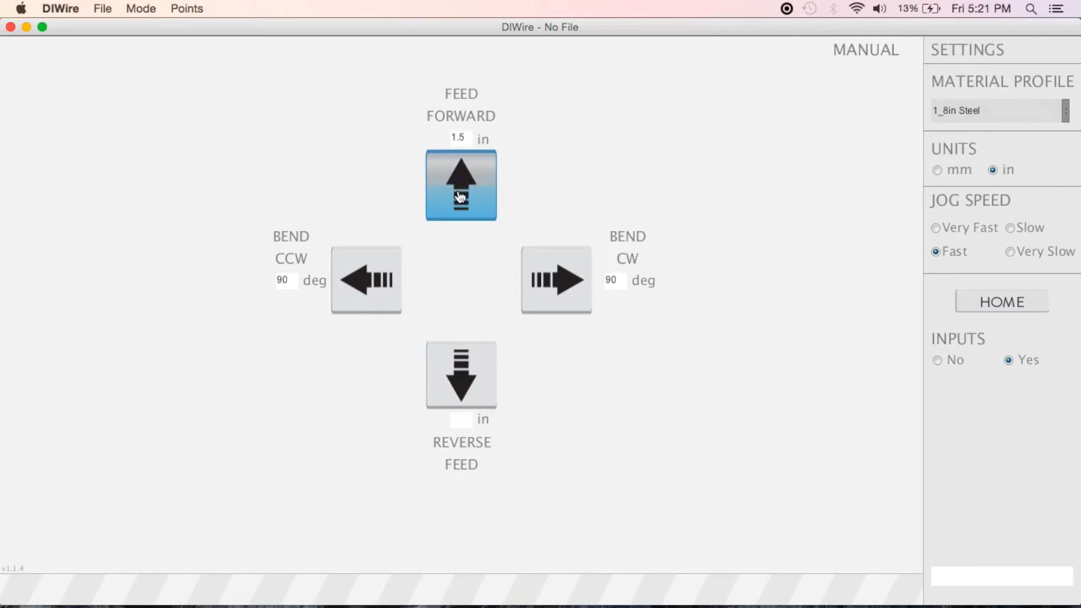
left_click(555, 279)
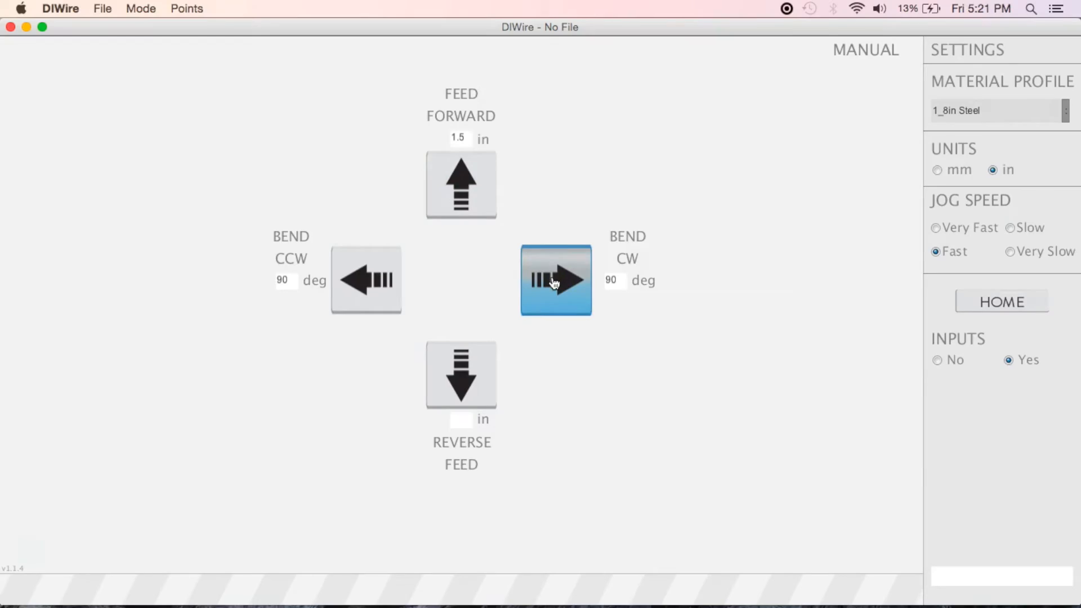
left_click(937, 170)
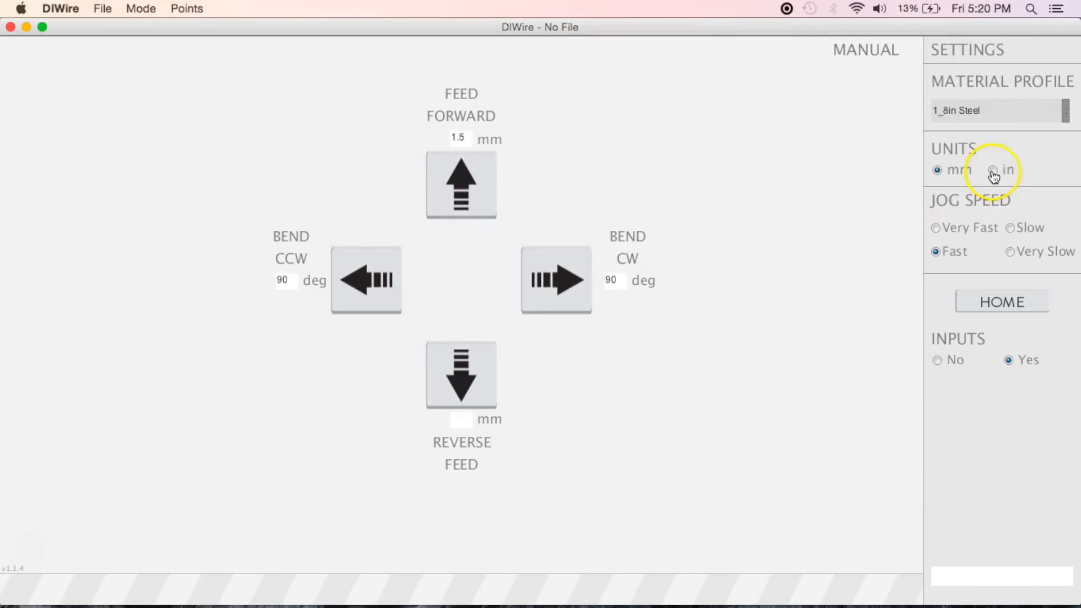
- Set units back to in, try Very Fast then keep Fast jog speed, and feed forward 1.5 in
left_click(990, 170)
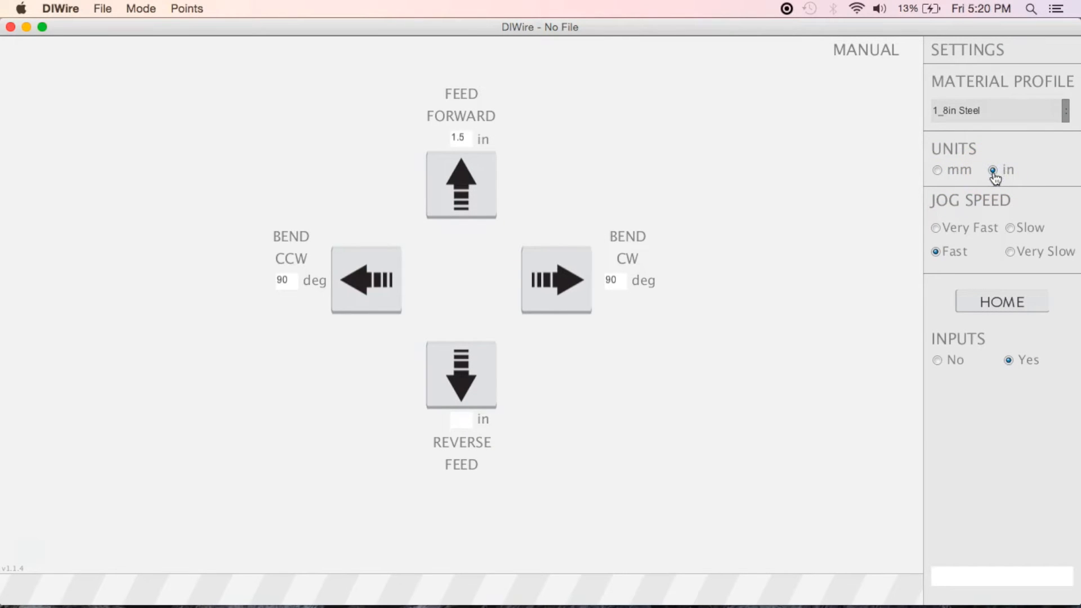
left_click(935, 227)
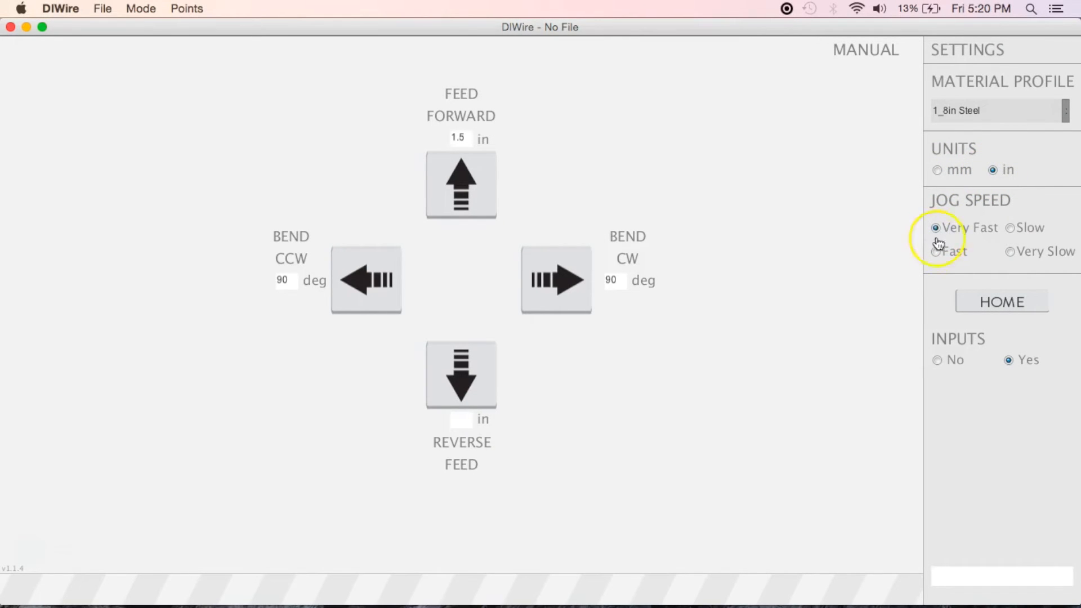
left_click(937, 251)
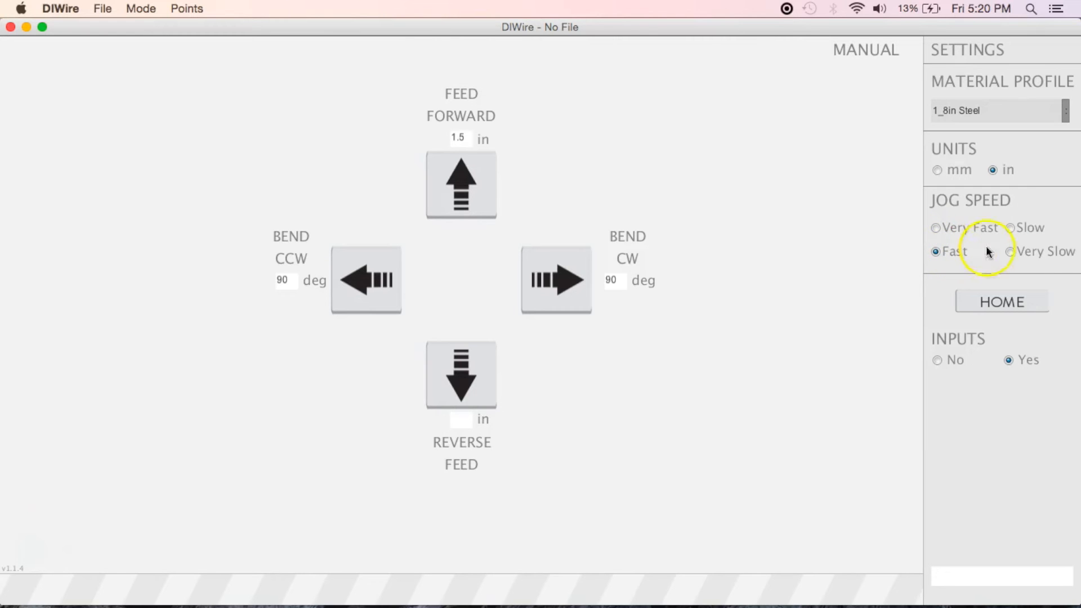
left_click(460, 183)
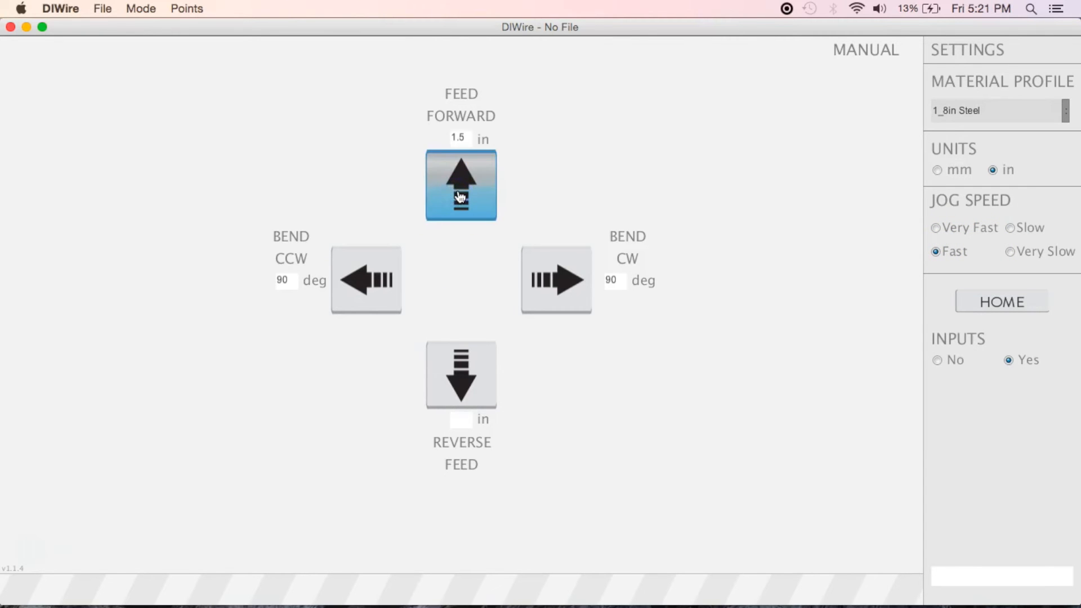